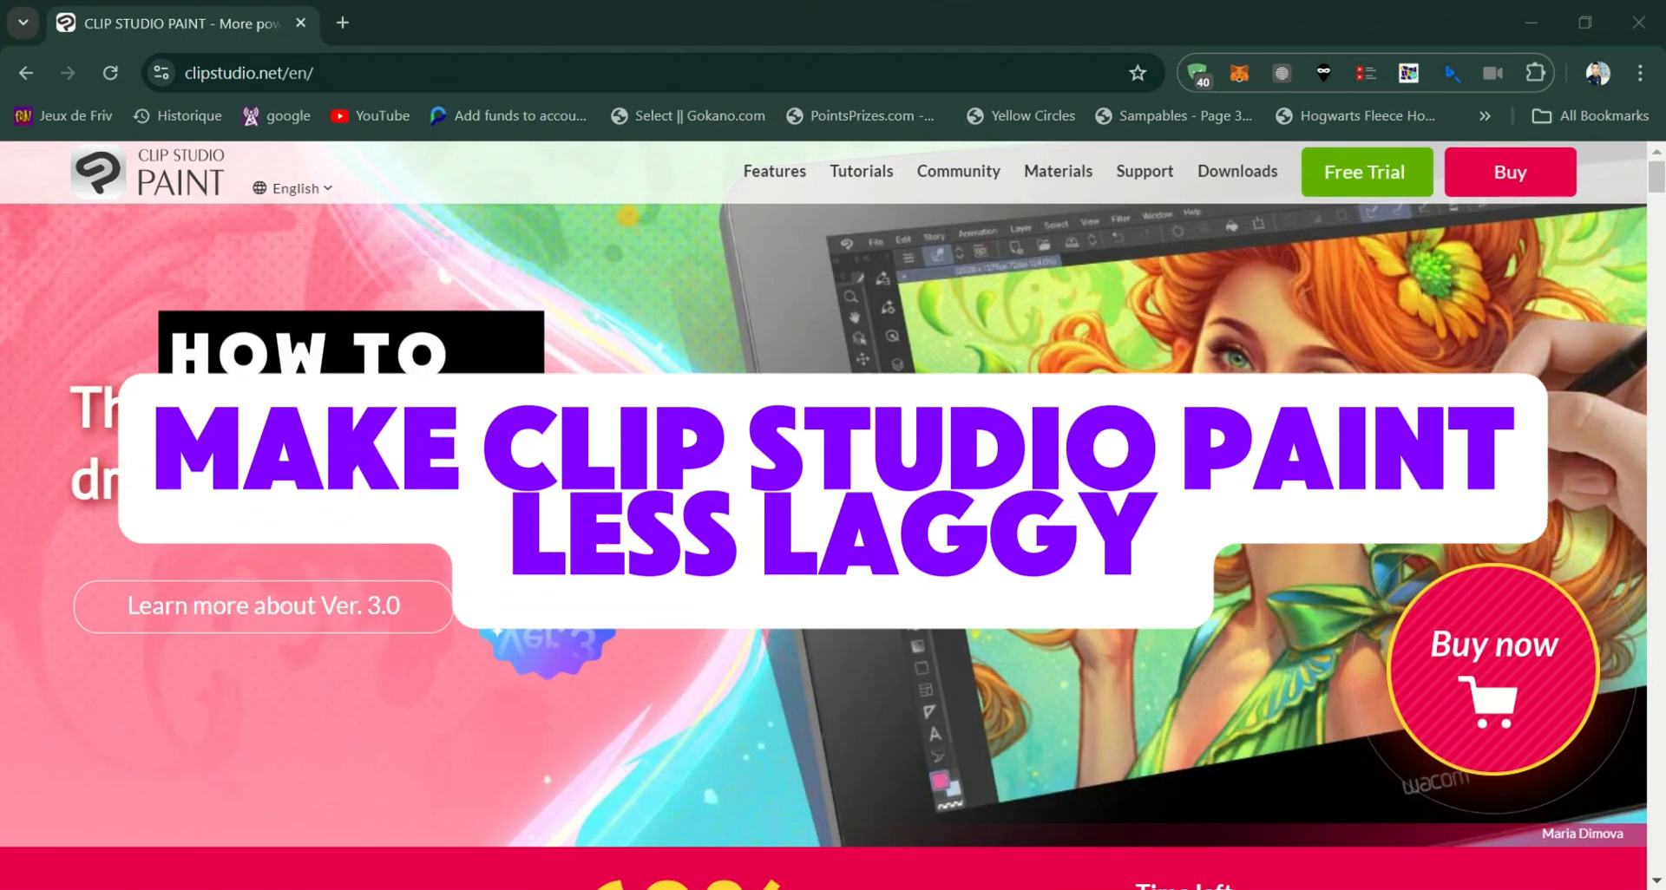
Step: Open Pen Pressure Settings from the File menu
scroll("down", 3)
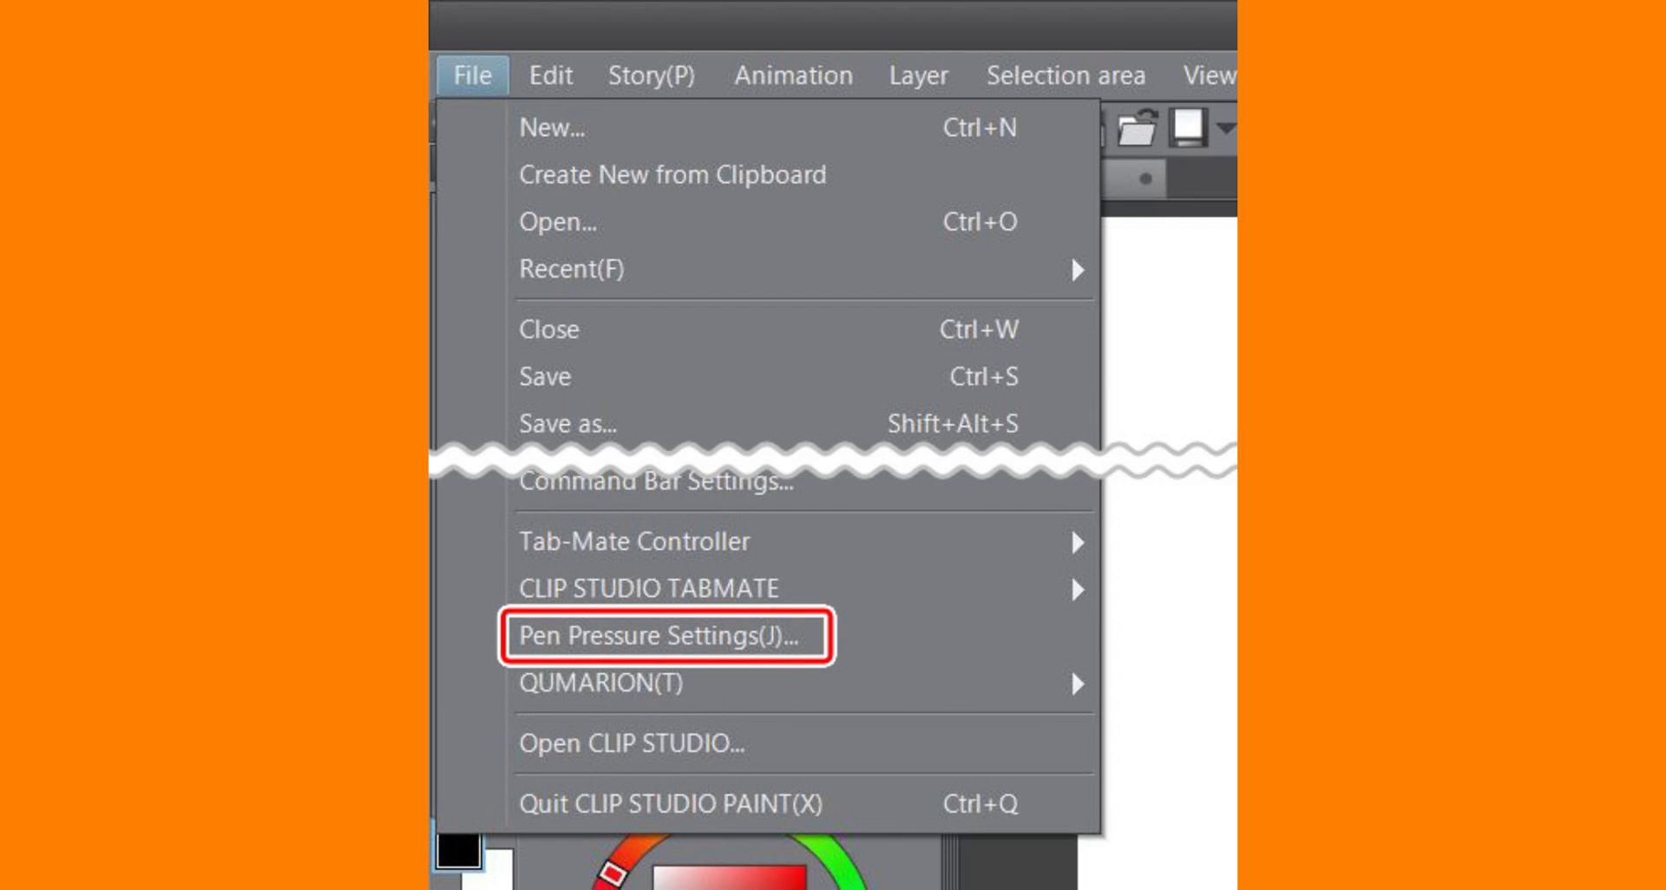
left_click(662, 638)
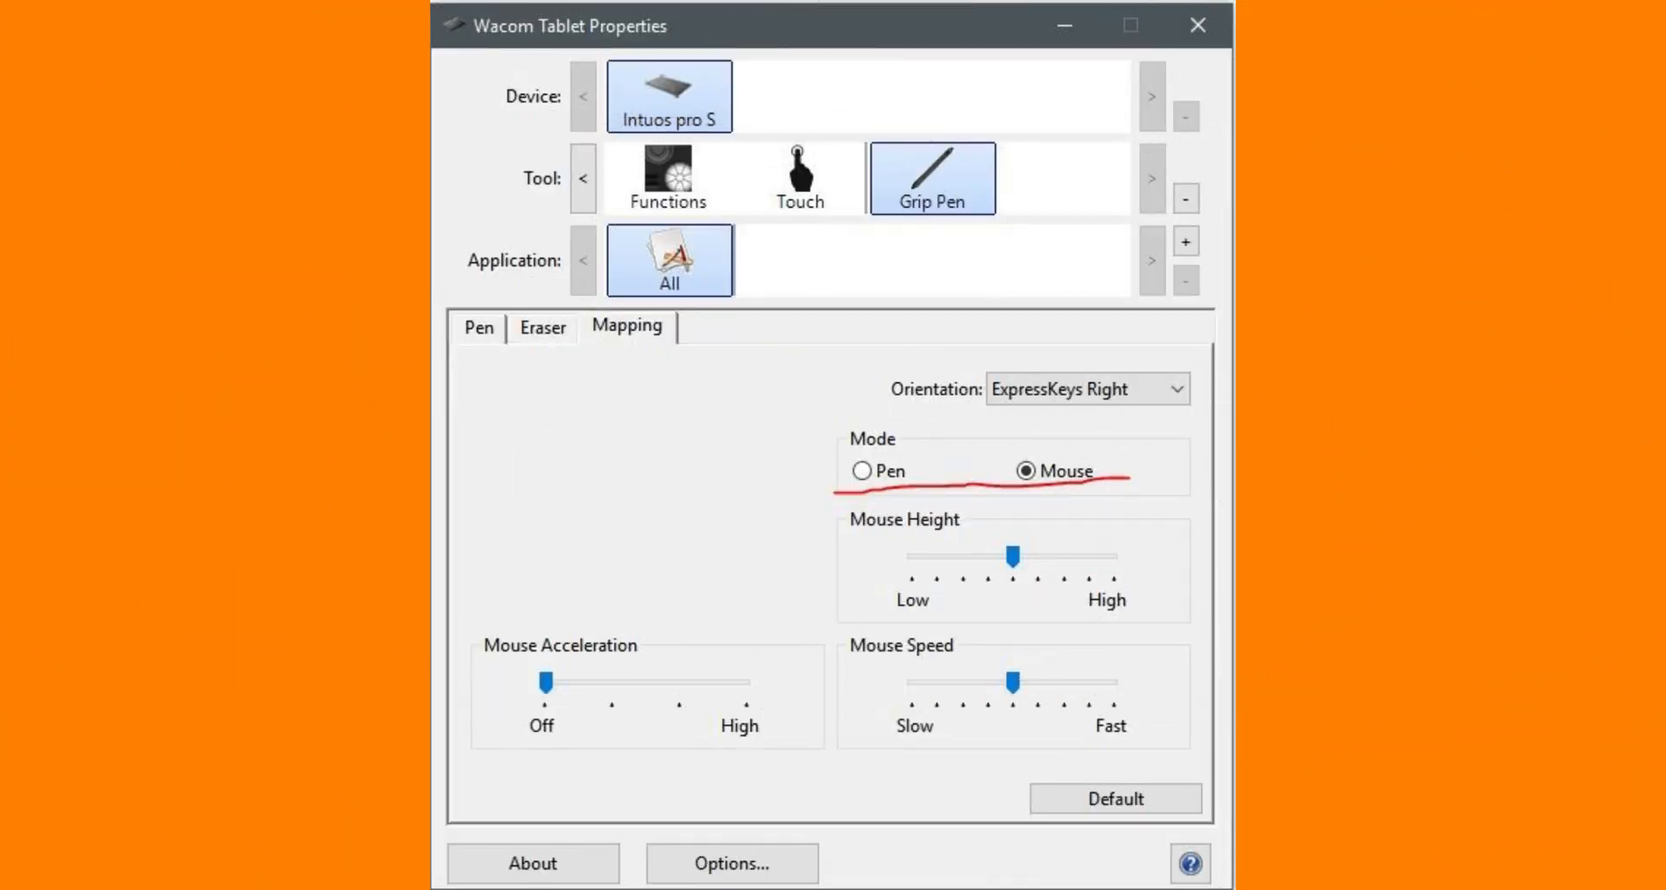